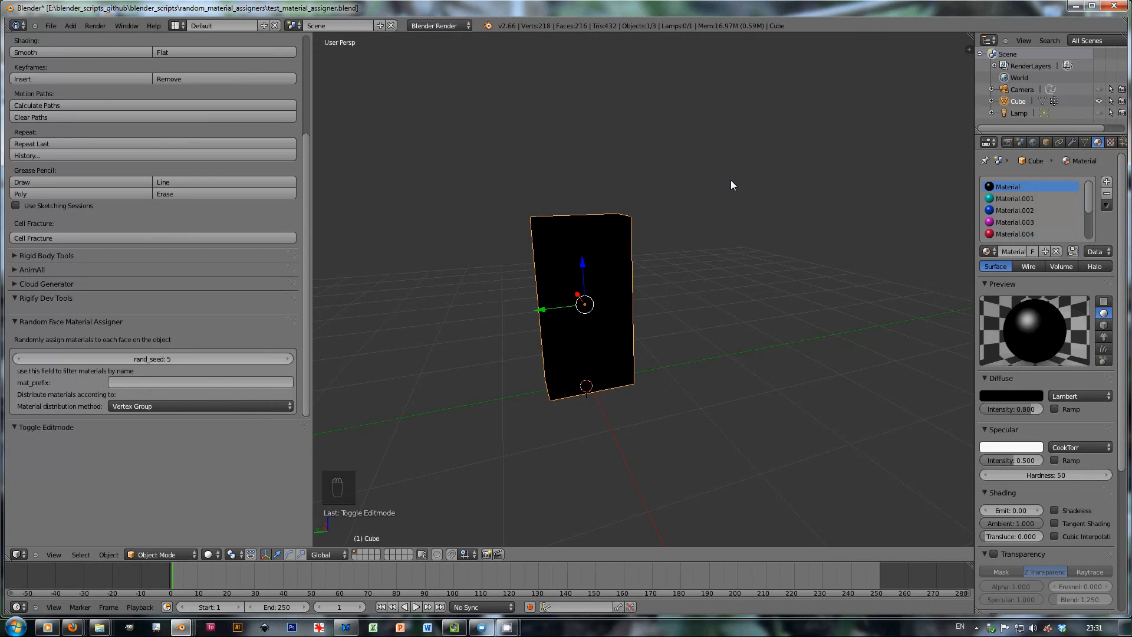
{"action": "mouse_move", "coordinate": [624, 232]}
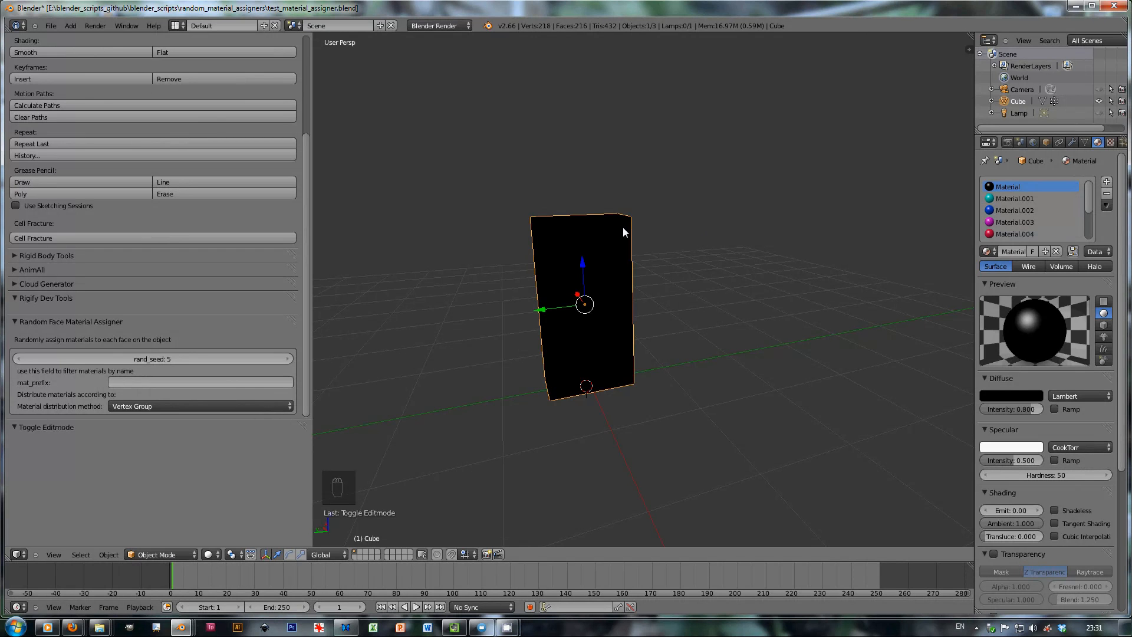
{"action": "mouse_move", "coordinate": [609, 229]}
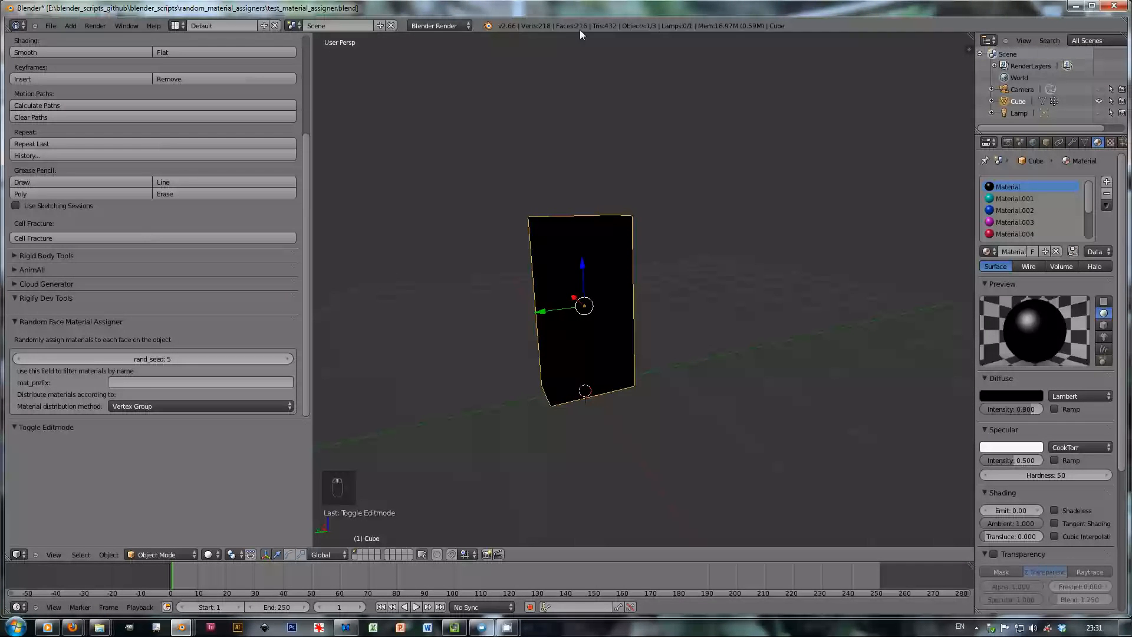
Step: Set material distribution to Face with seed 7 and orbit to view the coloured cube
{"action": "left_click_drag", "start_coordinate": [581, 311], "coordinate": [594, 347]}
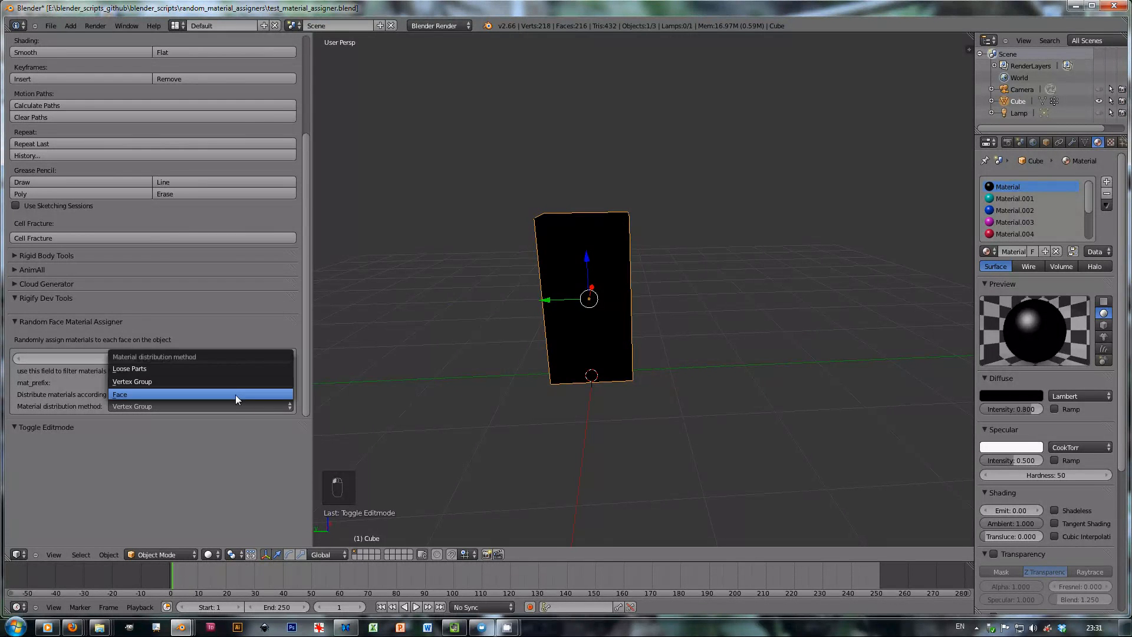
{"action": "left_click", "coordinate": [120, 394]}
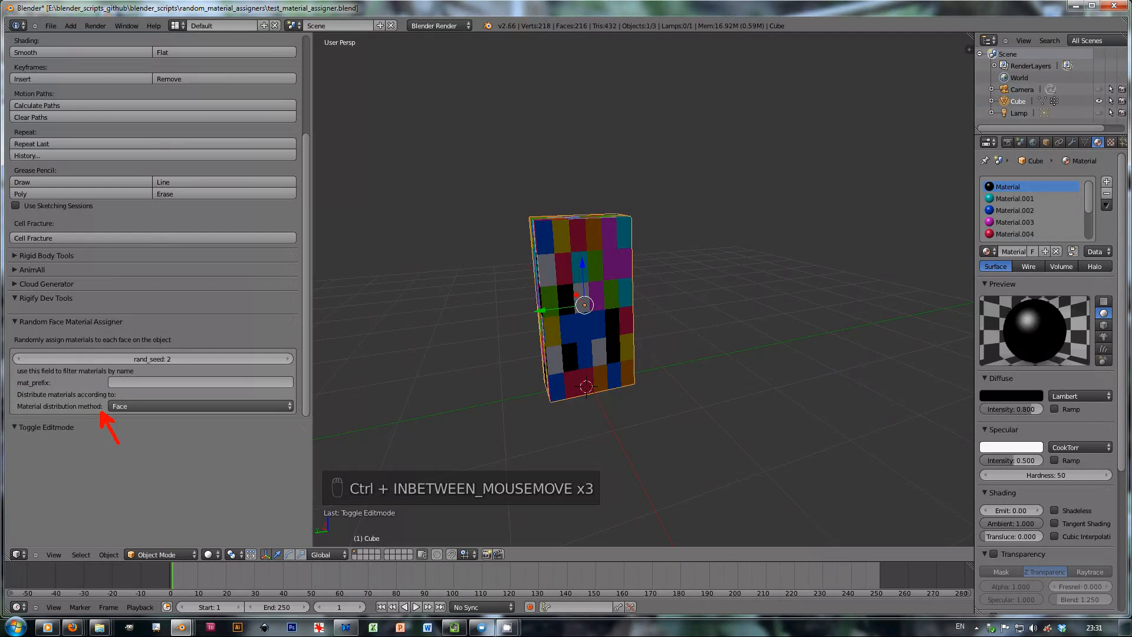
{"action": "mouse_move", "coordinate": [109, 415]}
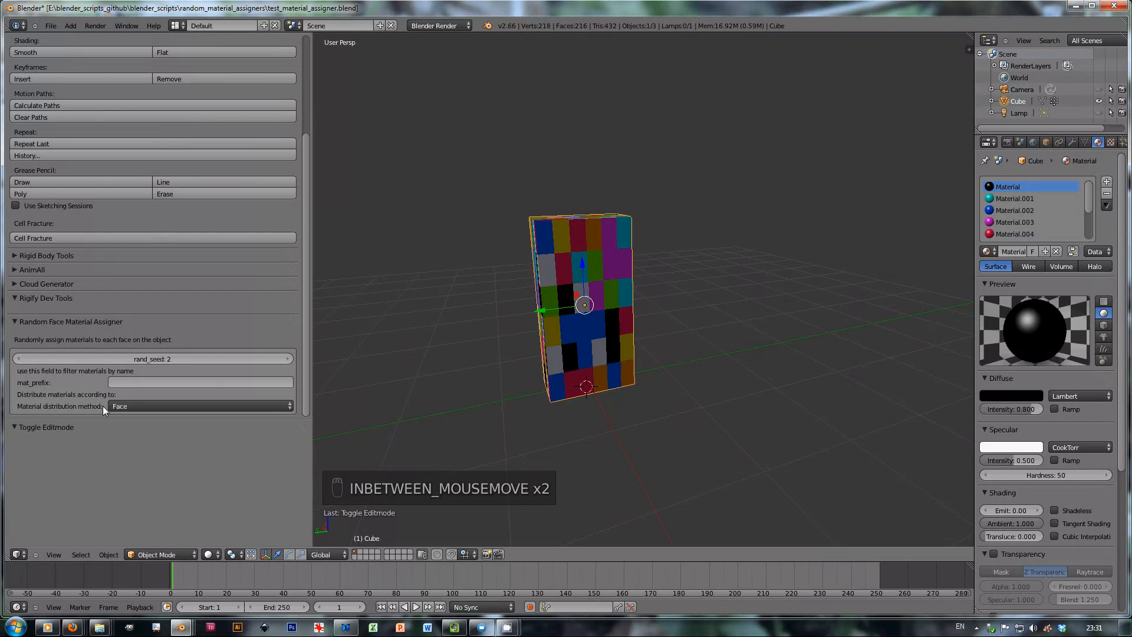
{"action": "left_click", "coordinate": [199, 406]}
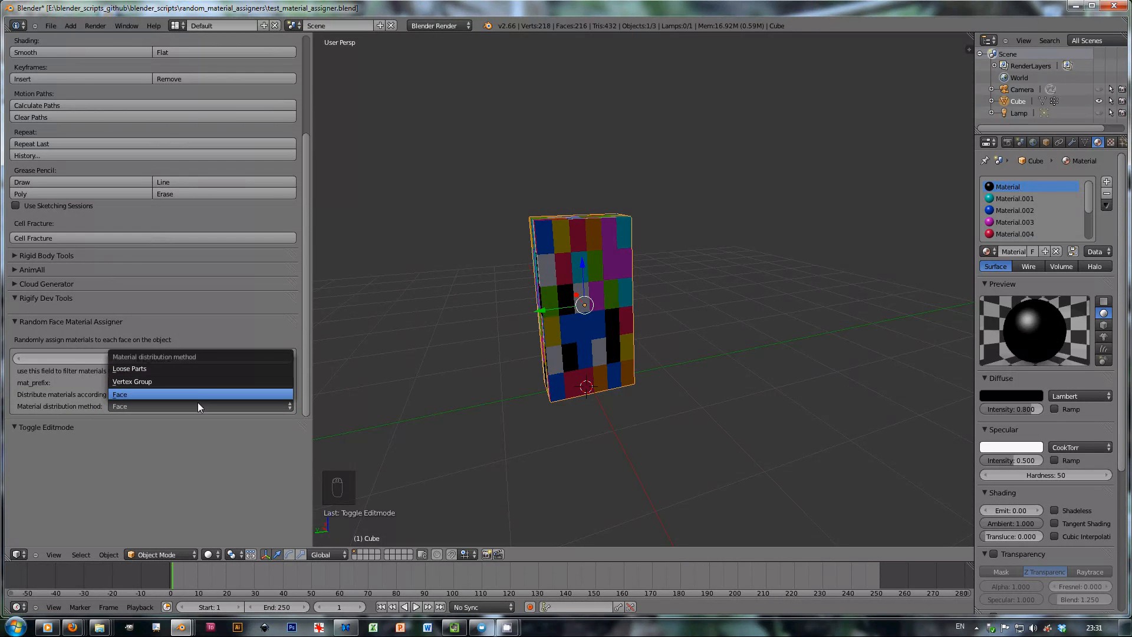
{"action": "mouse_move", "coordinate": [206, 396]}
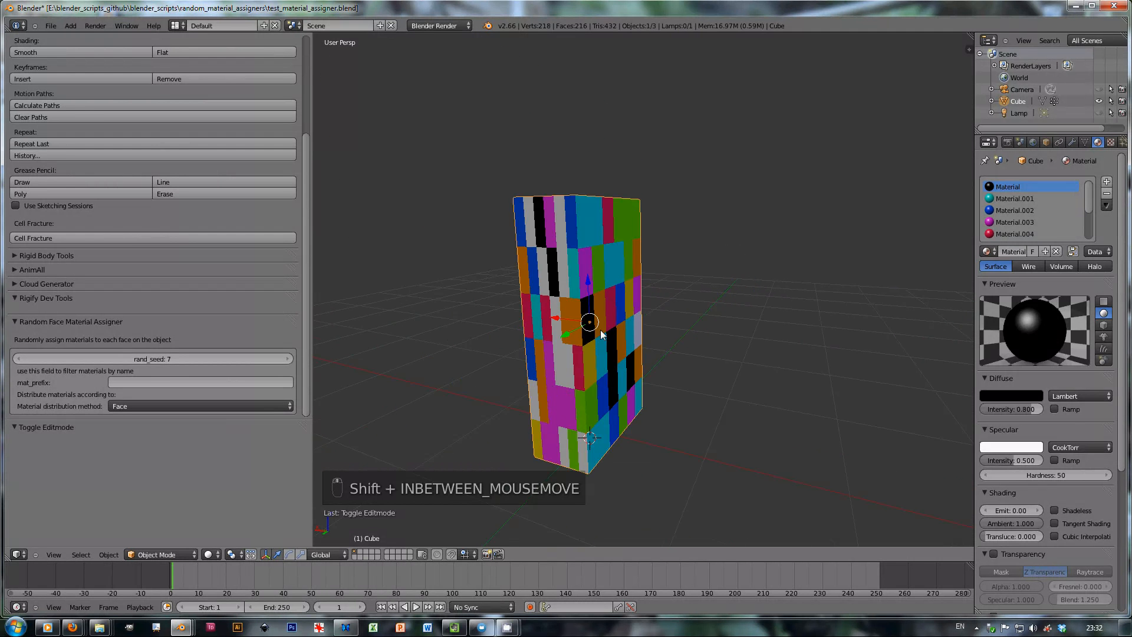
{"action": "left_click_drag", "start_coordinate": [603, 335], "coordinate": [563, 266]}
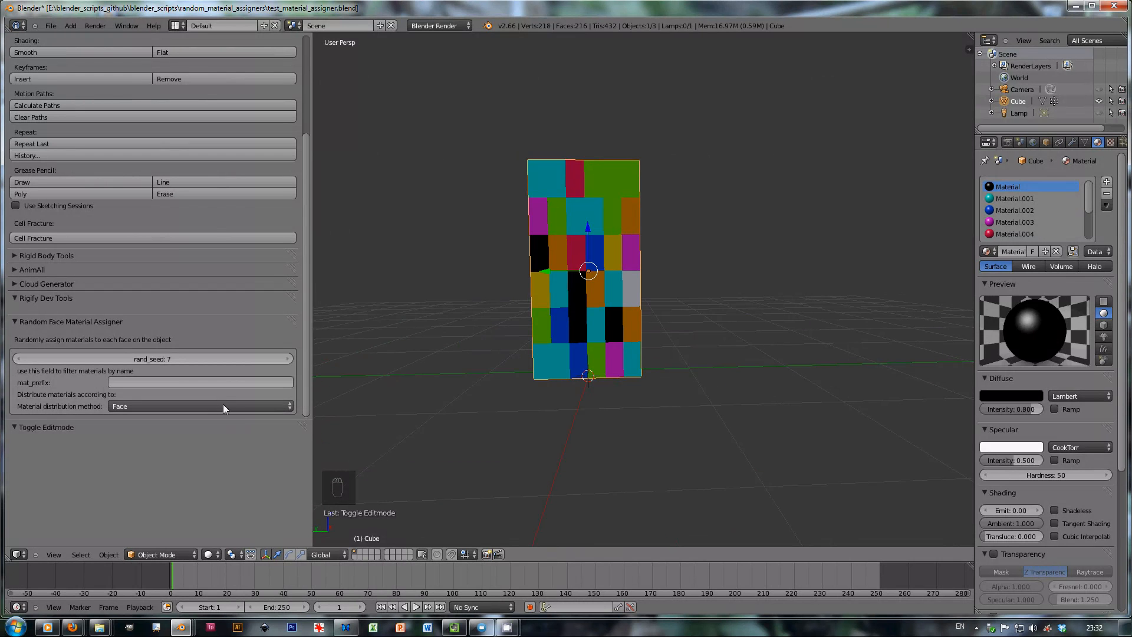
Step: Switch the material distribution method from Face to Vertex Group
{"action": "left_click", "coordinate": [201, 405]}
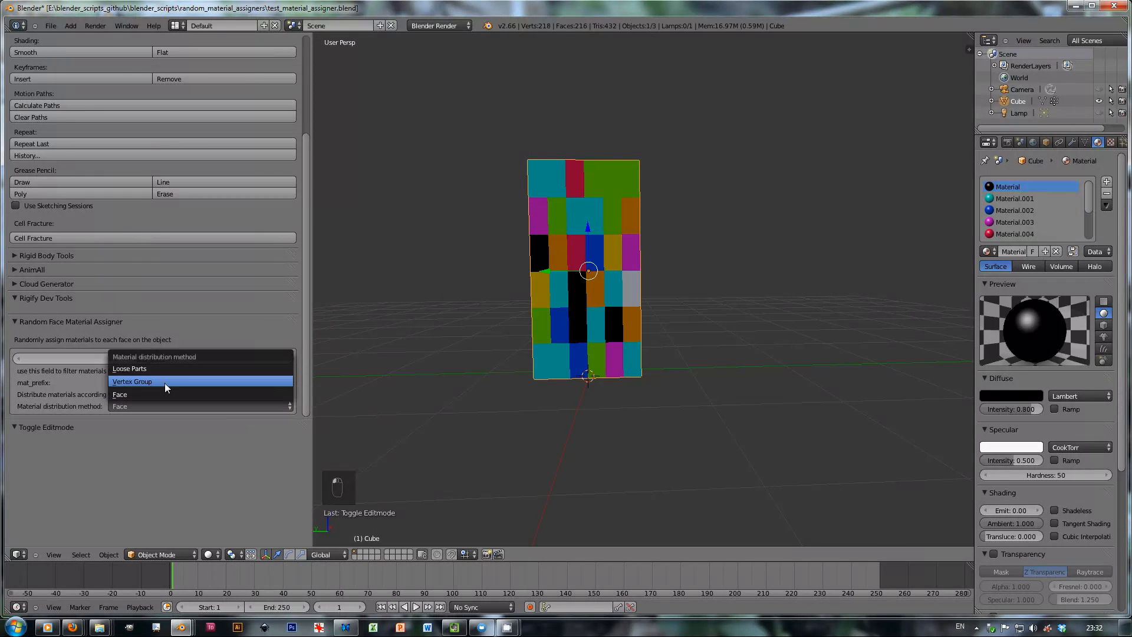
{"action": "left_click", "coordinate": [132, 382]}
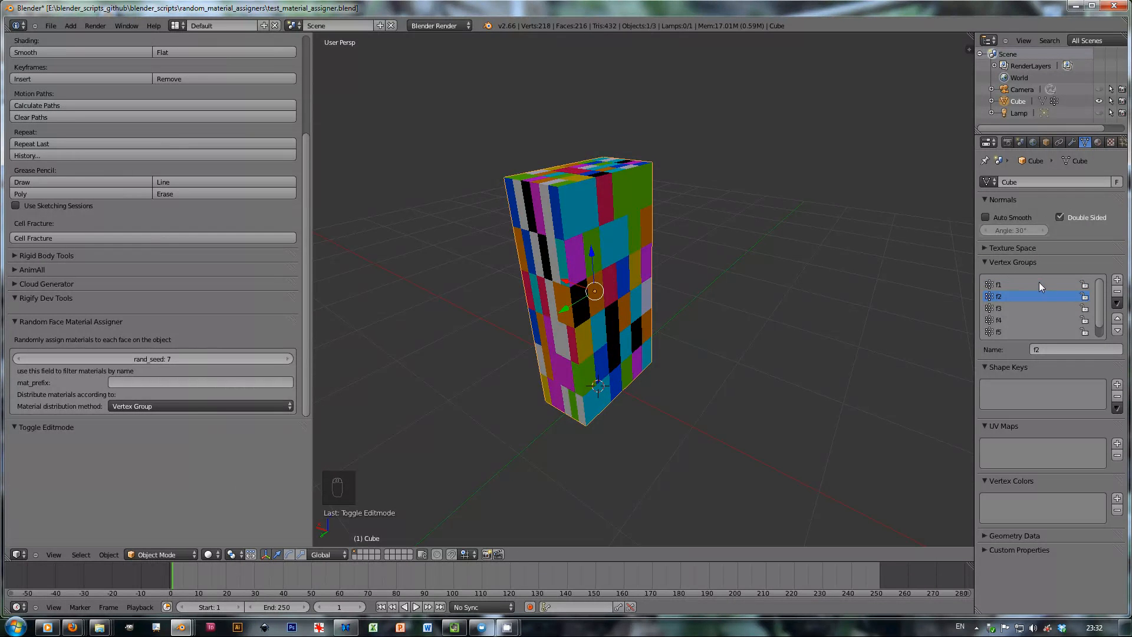
Step: Enter Edit Mode, deselect all geometry, then return to Object Mode
{"action": "key", "text": "Tab"}
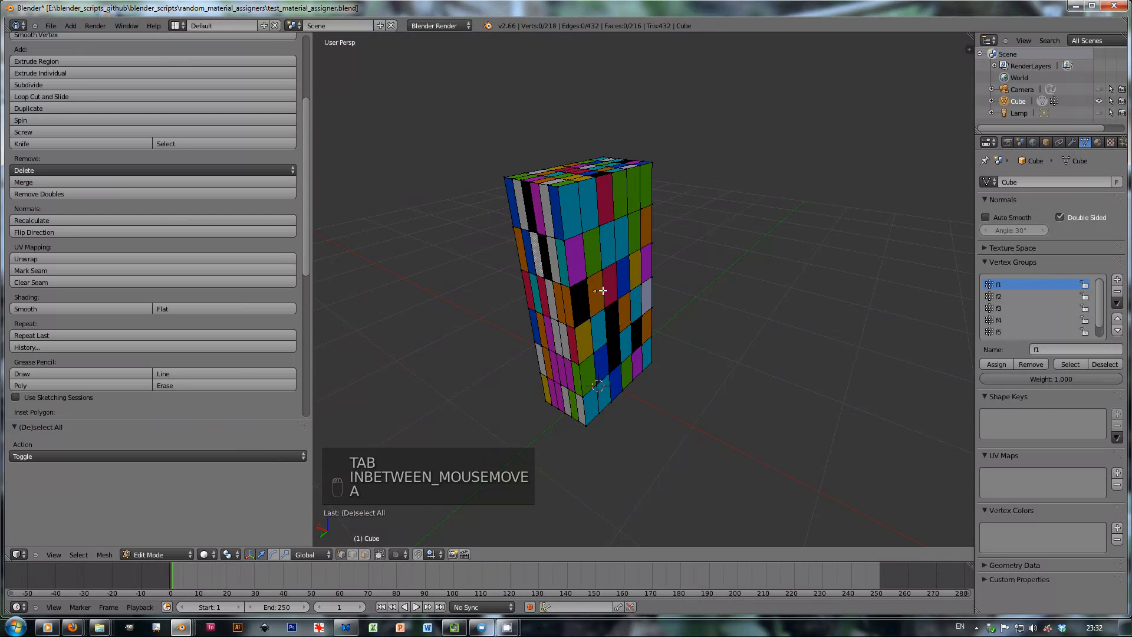
{"action": "key", "text": "ctrl+tab"}
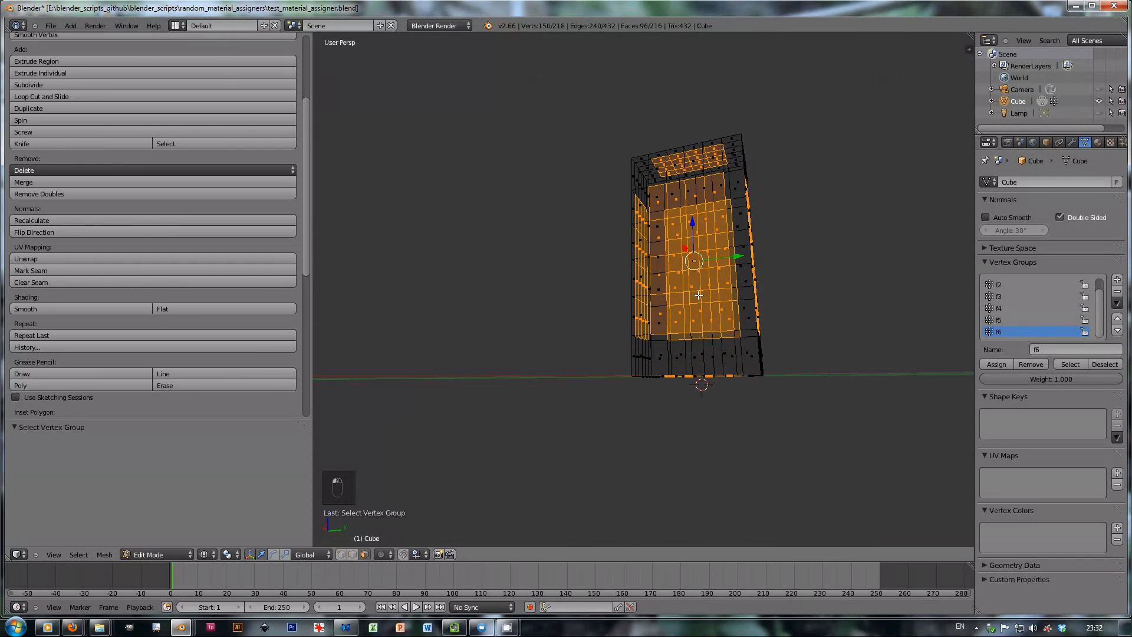
{"action": "key", "text": "a"}
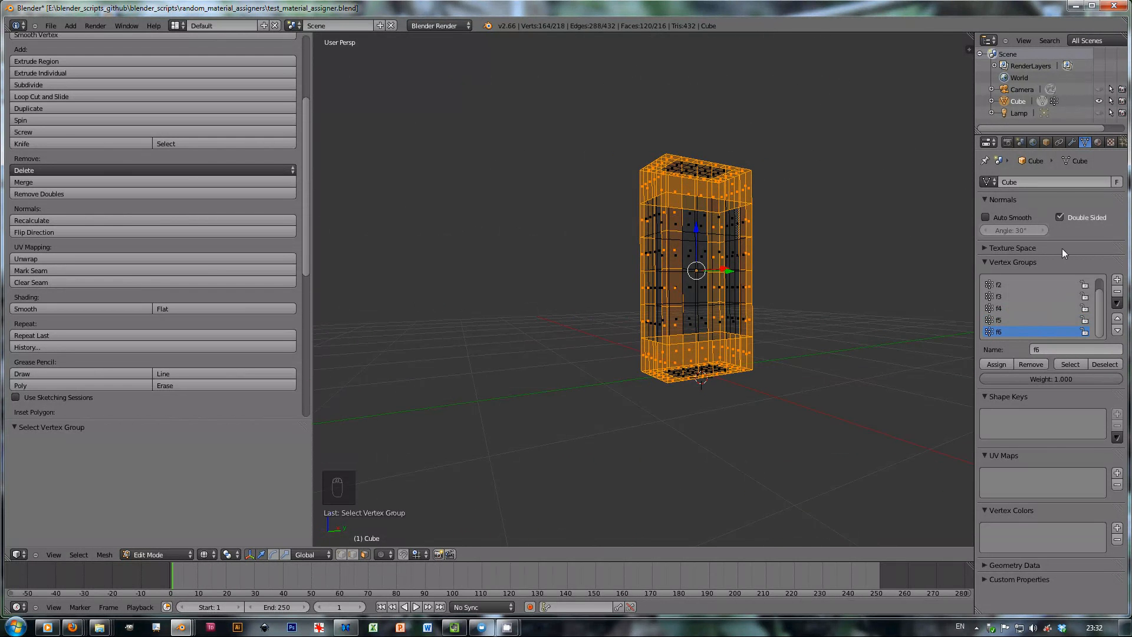
{"action": "key", "text": "Tab"}
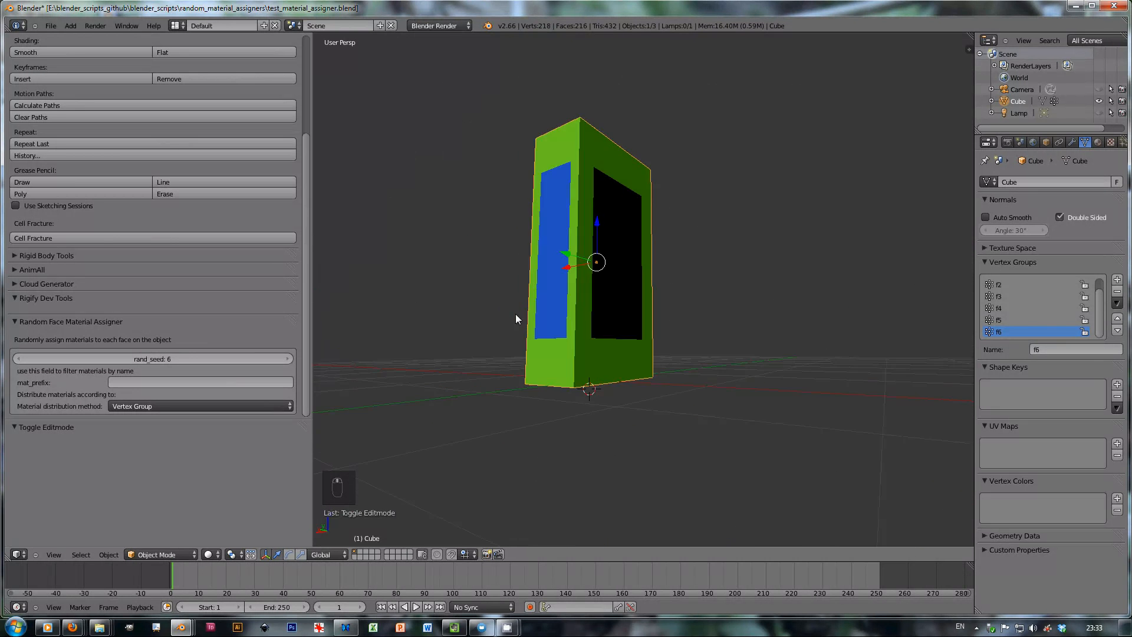
Step: Orbit around the vertex-group-coloured box and bring up the modifier settings
{"action": "left_click_drag", "start_coordinate": [592, 260], "coordinate": [520, 289]}
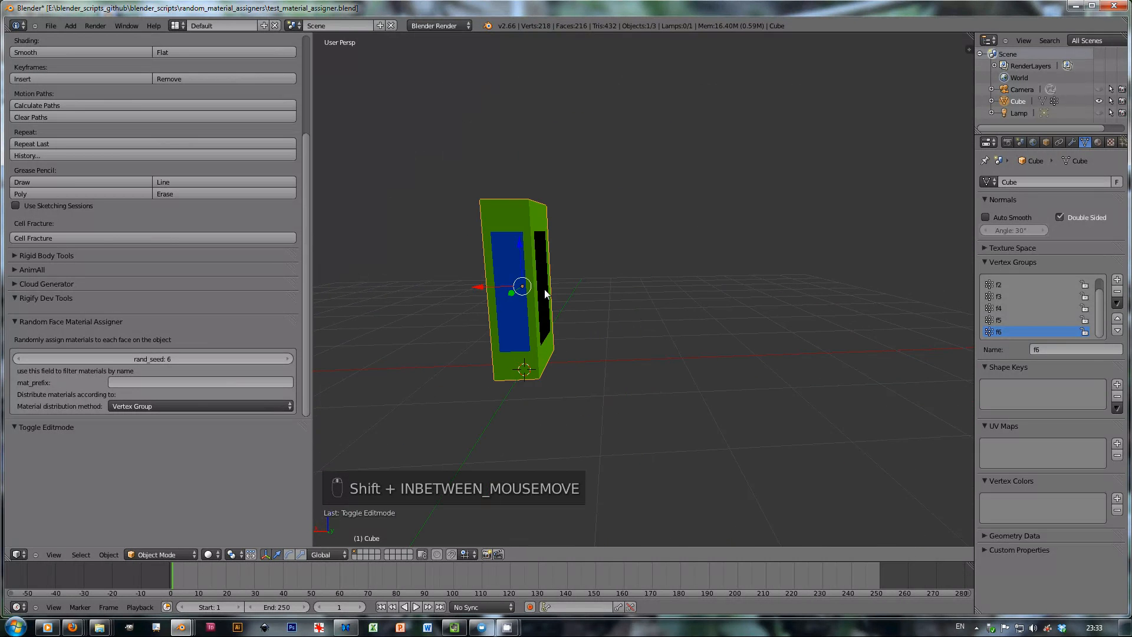
{"action": "left_click", "coordinate": [198, 406]}
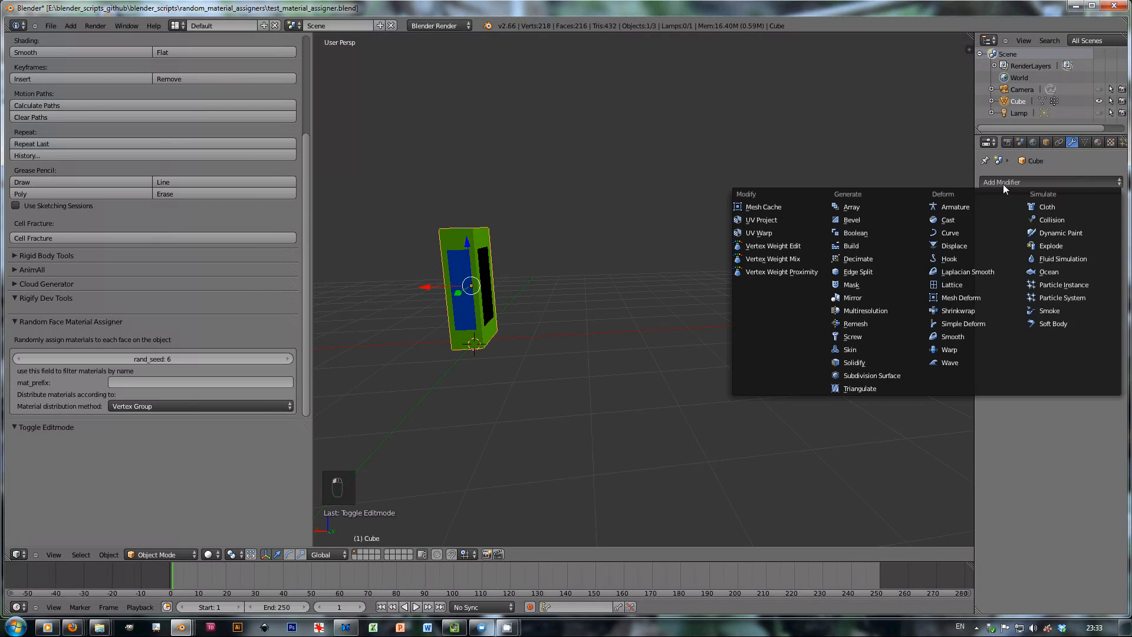
Step: Add and apply an Array modifier with Count 11 and relative X offset 1.72
{"action": "left_click", "coordinate": [850, 206]}
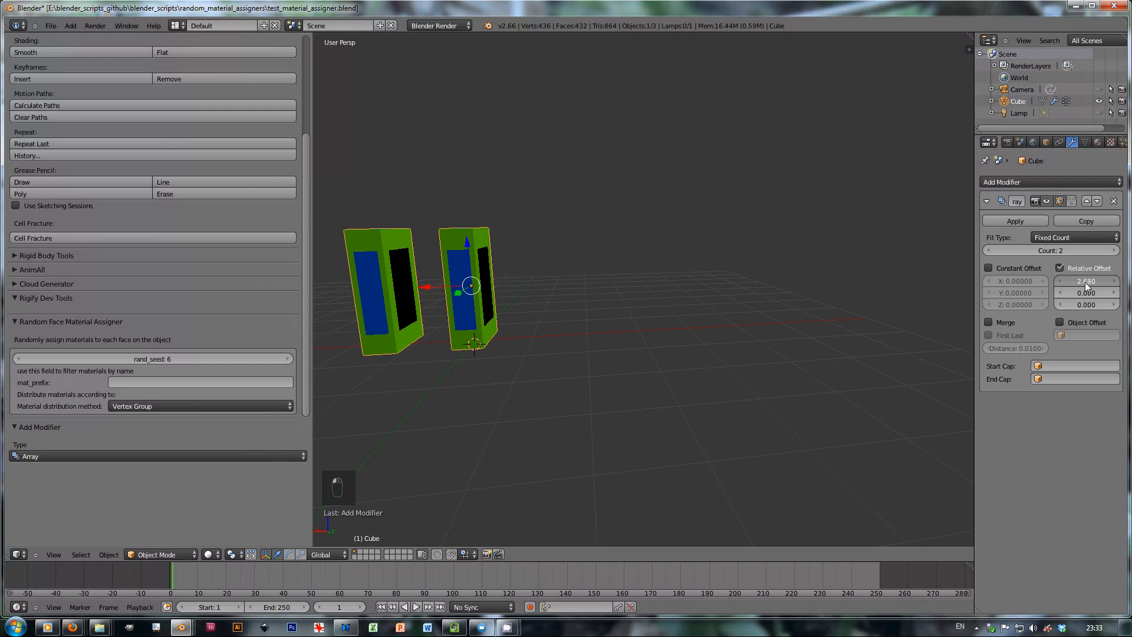
{"action": "left_click_drag", "start_coordinate": [1087, 280], "coordinate": [1087, 281]}
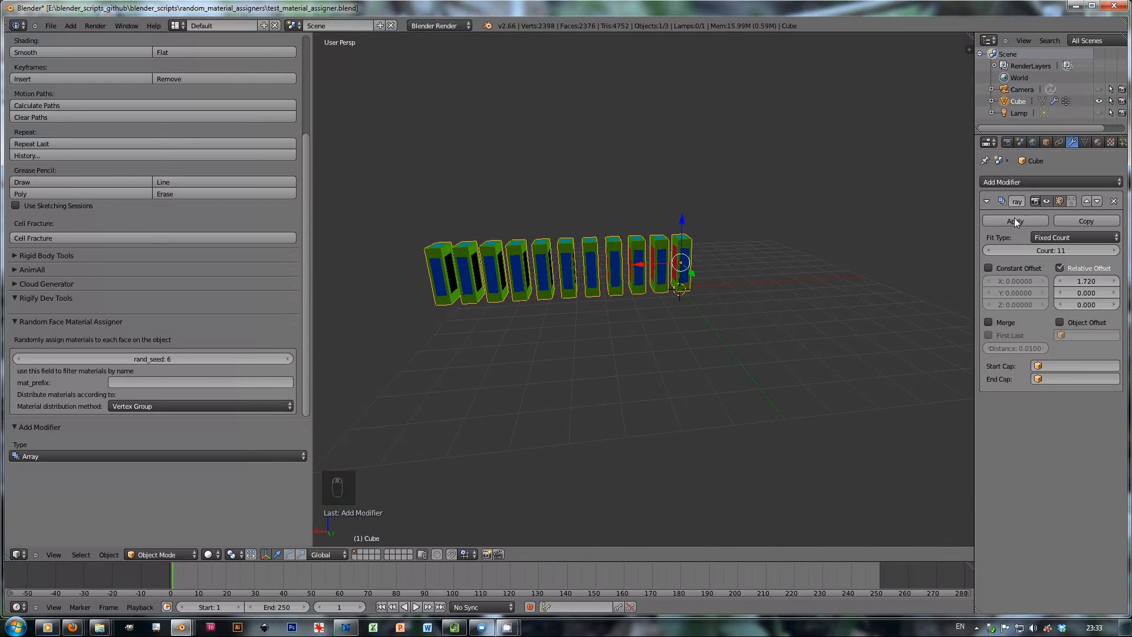
{"action": "left_click", "coordinate": [1014, 220]}
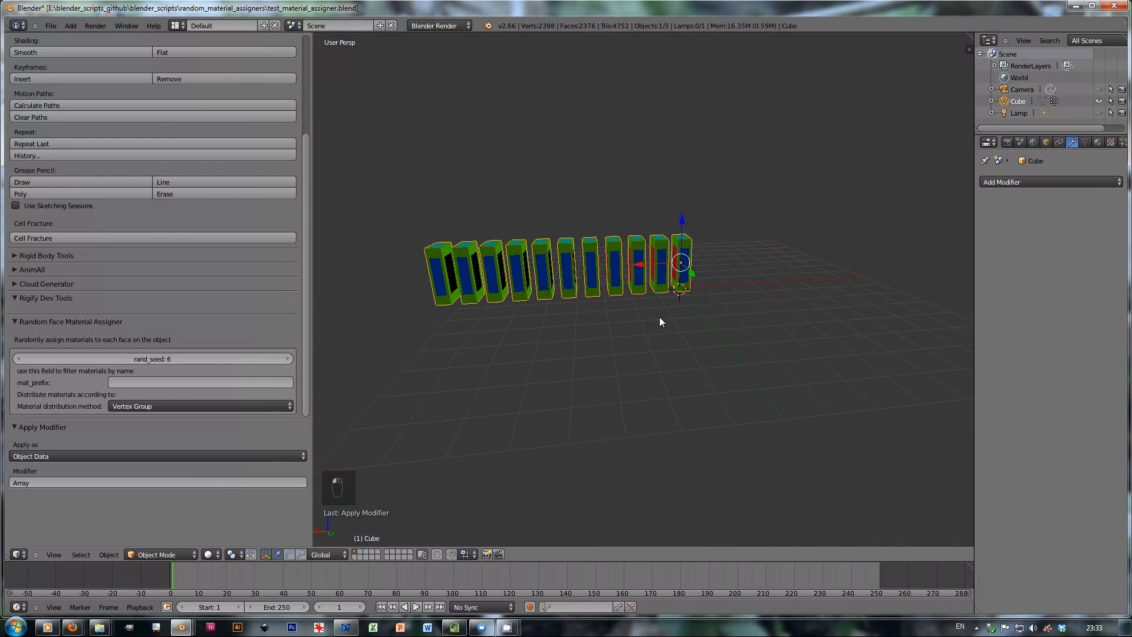
{"action": "key", "text": "Tab"}
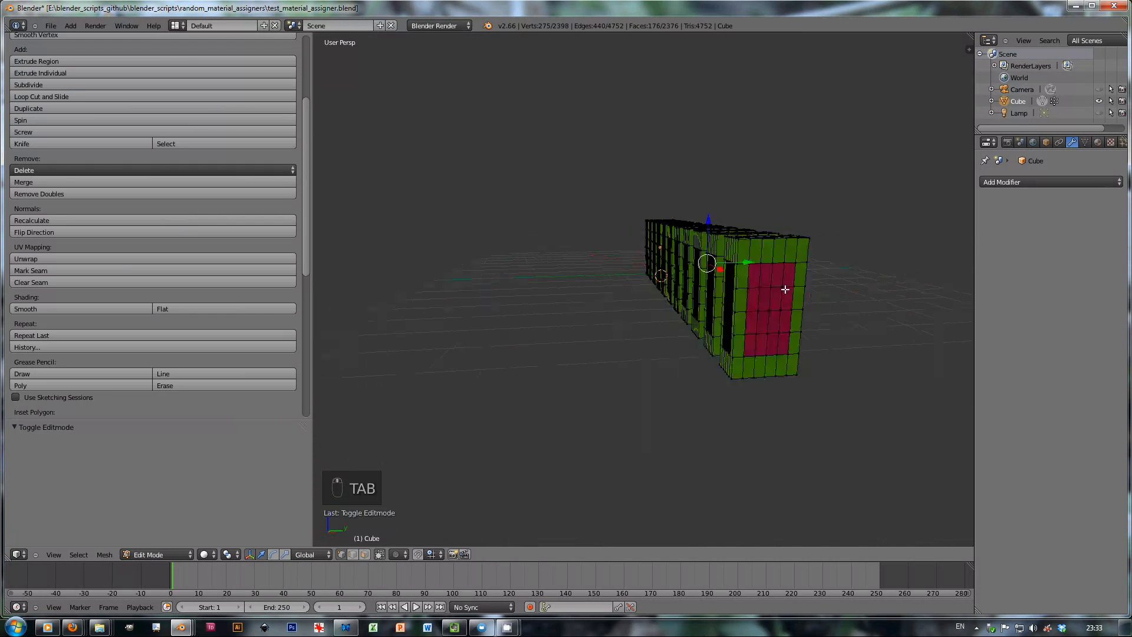
{"action": "key", "text": "a"}
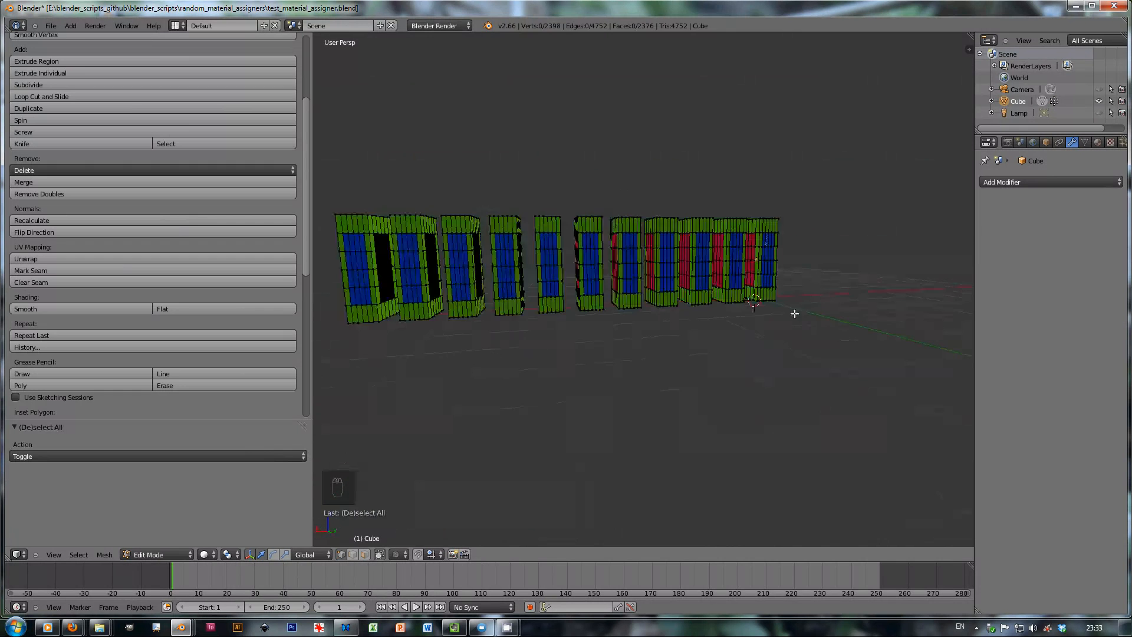
{"action": "key", "text": "Tab"}
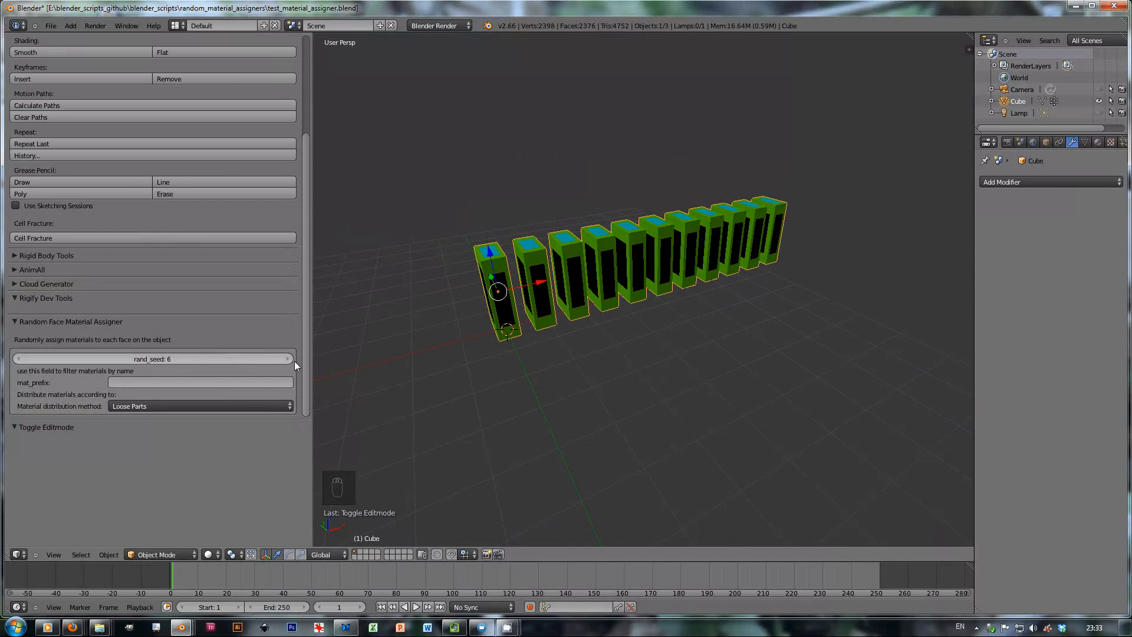
Step: Change the random seed to reshuffle box colours, then orbit along the row
{"action": "left_click", "coordinate": [152, 360]}
{"action": "type", "text": "12"}
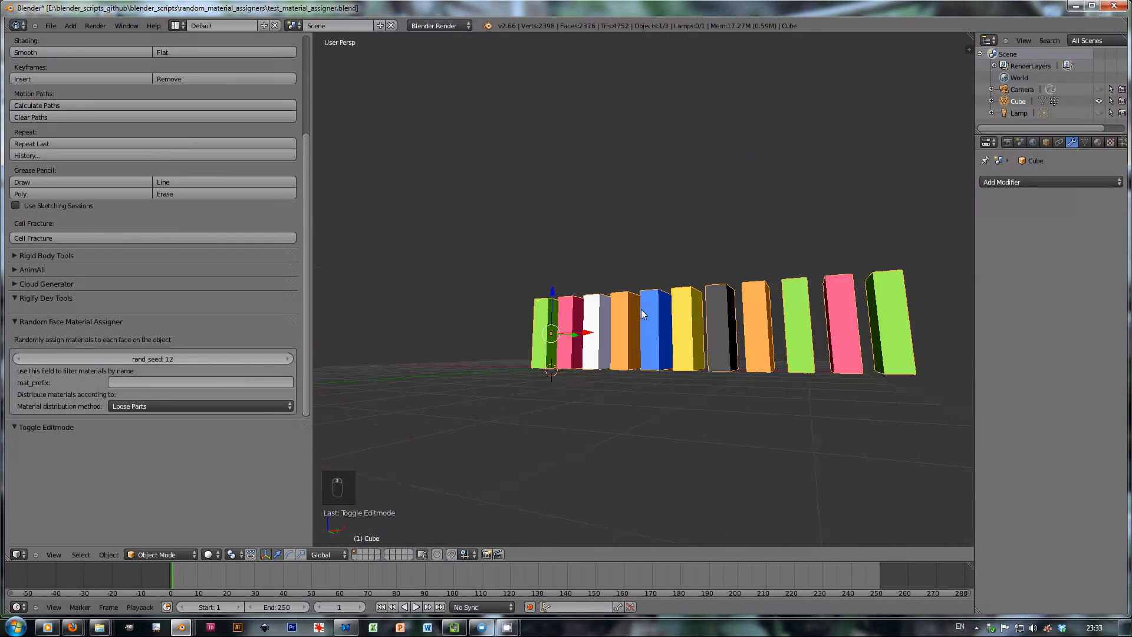
{"action": "left_click_drag", "start_coordinate": [642, 315], "coordinate": [592, 323]}
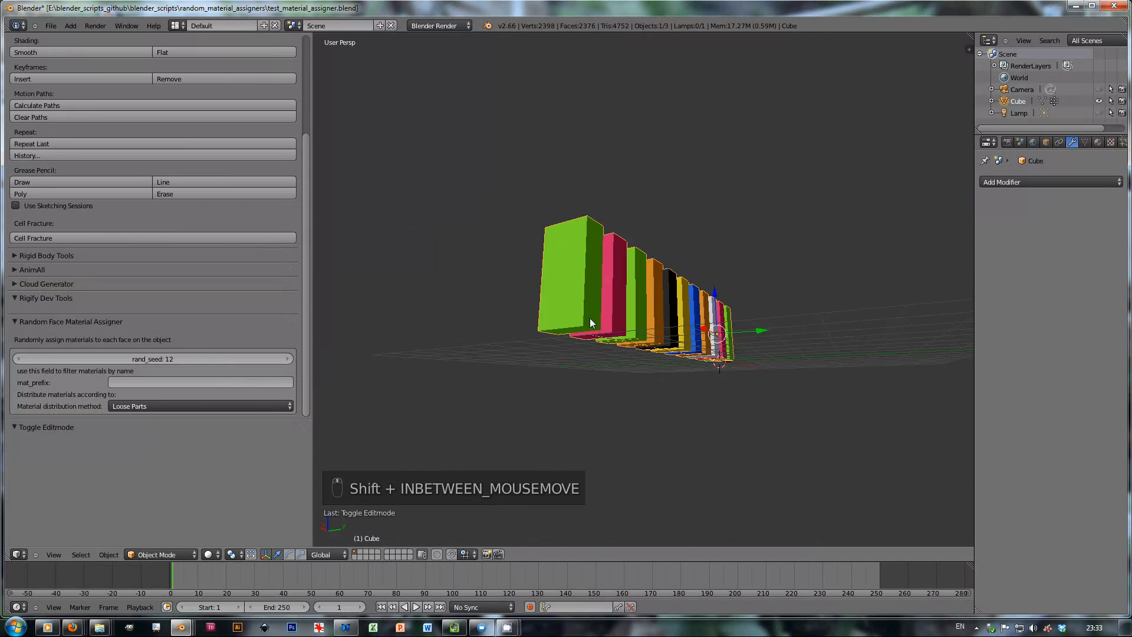
{"action": "left_click_drag", "start_coordinate": [592, 322], "coordinate": [720, 341]}
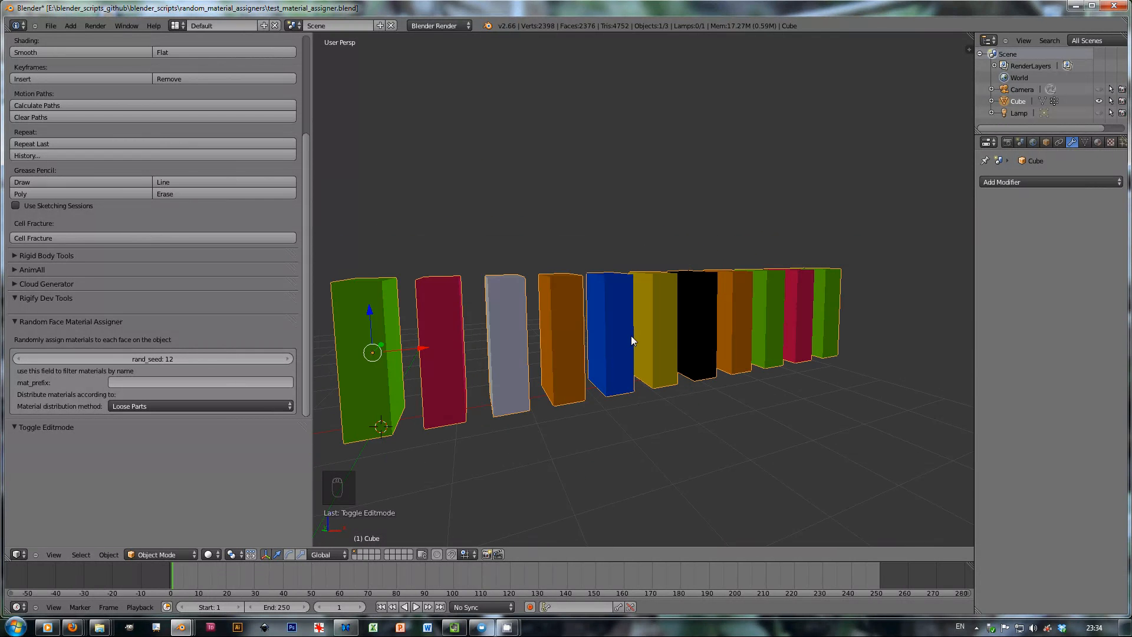
{"action": "left_click_drag", "start_coordinate": [631, 340], "coordinate": [642, 296]}
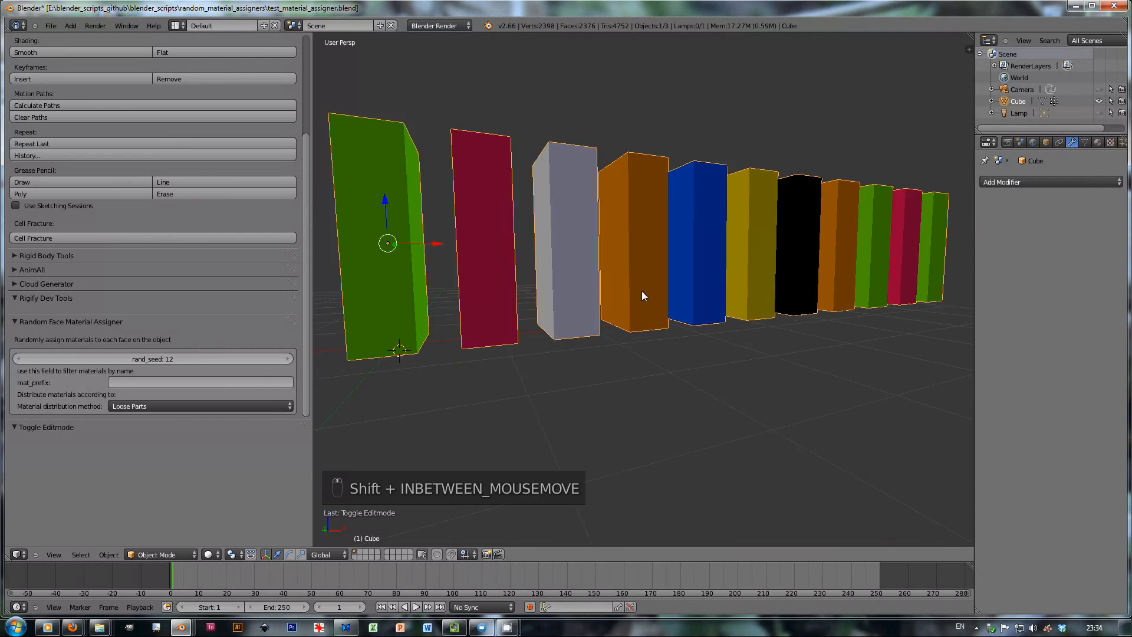
{"action": "left_click_drag", "start_coordinate": [642, 296], "coordinate": [686, 318]}
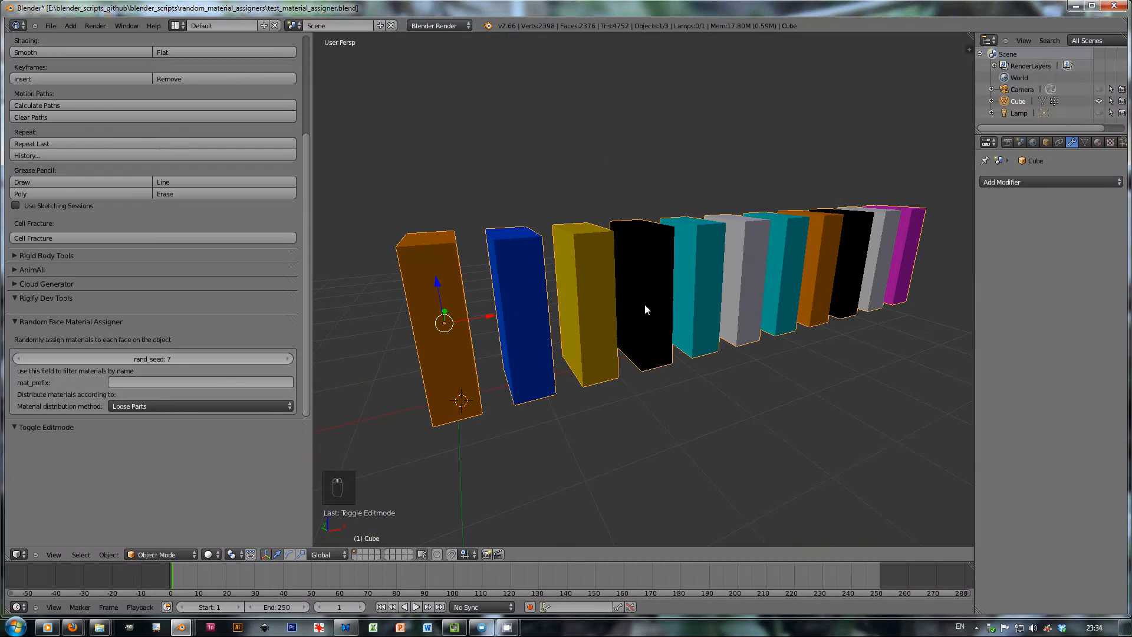
{"action": "mouse_move", "coordinate": [749, 268]}
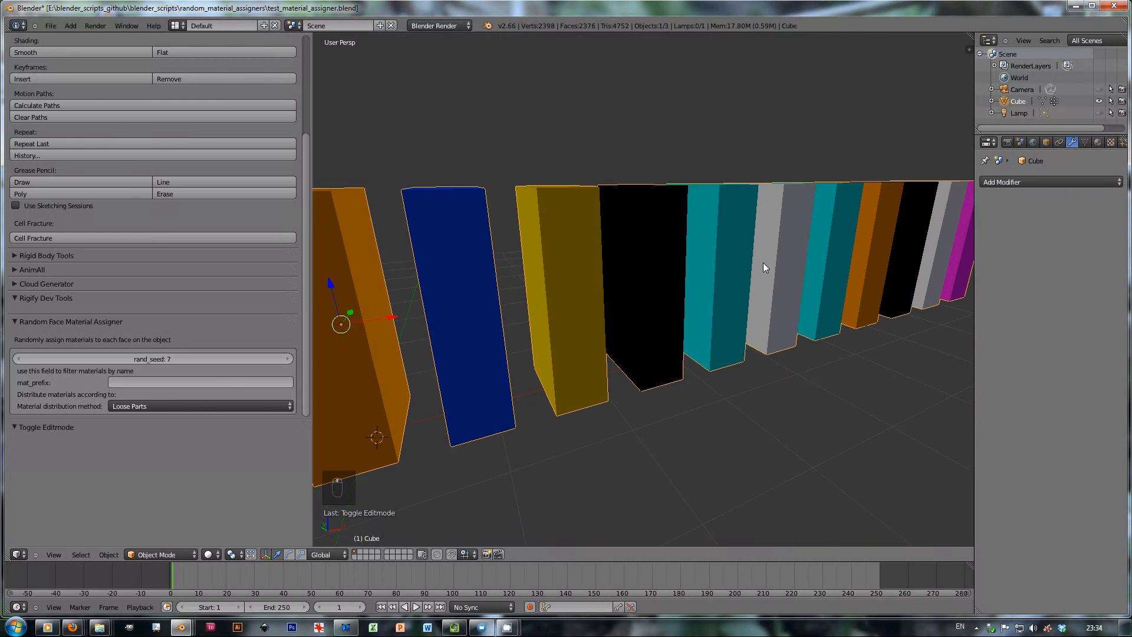
Step: Orbit the view to inspect the seed-7 colour mix at the row's far end
{"action": "left_click_drag", "start_coordinate": [765, 268], "coordinate": [690, 282]}
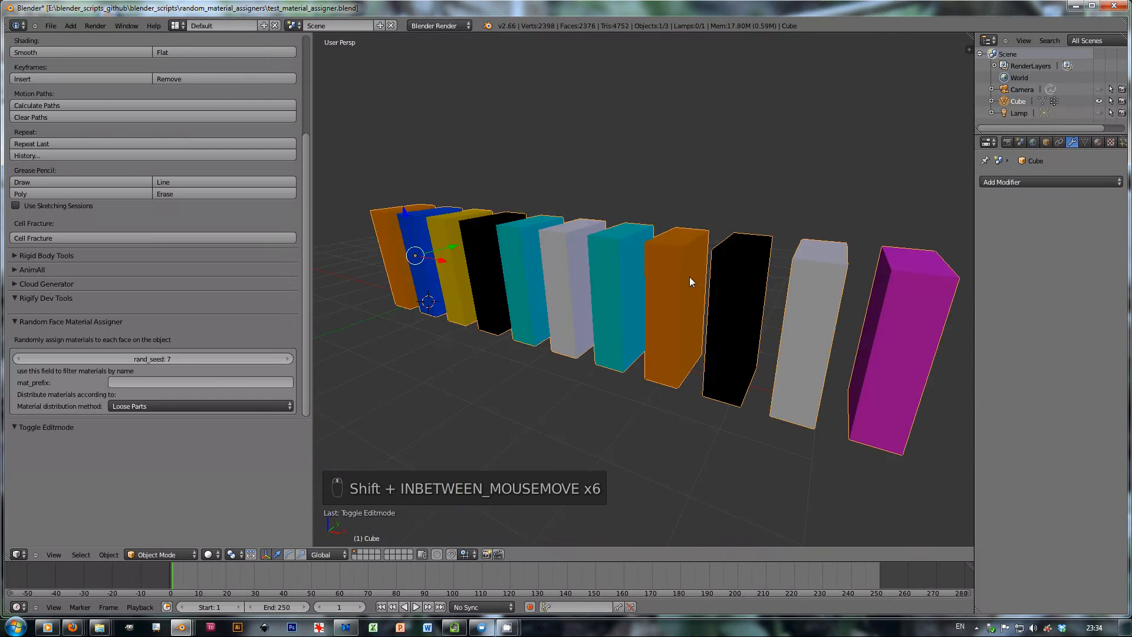